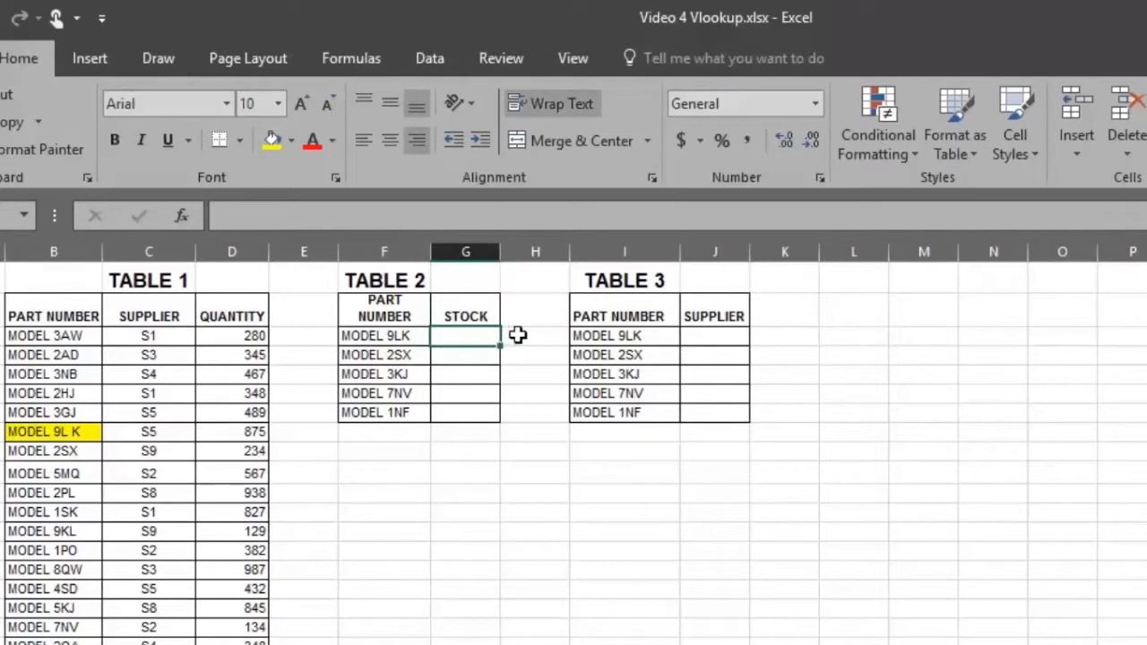
# - Start =vlookup( in G3 with MODEL 9LK (F3) as the lookup value
pyautogui.write('=')
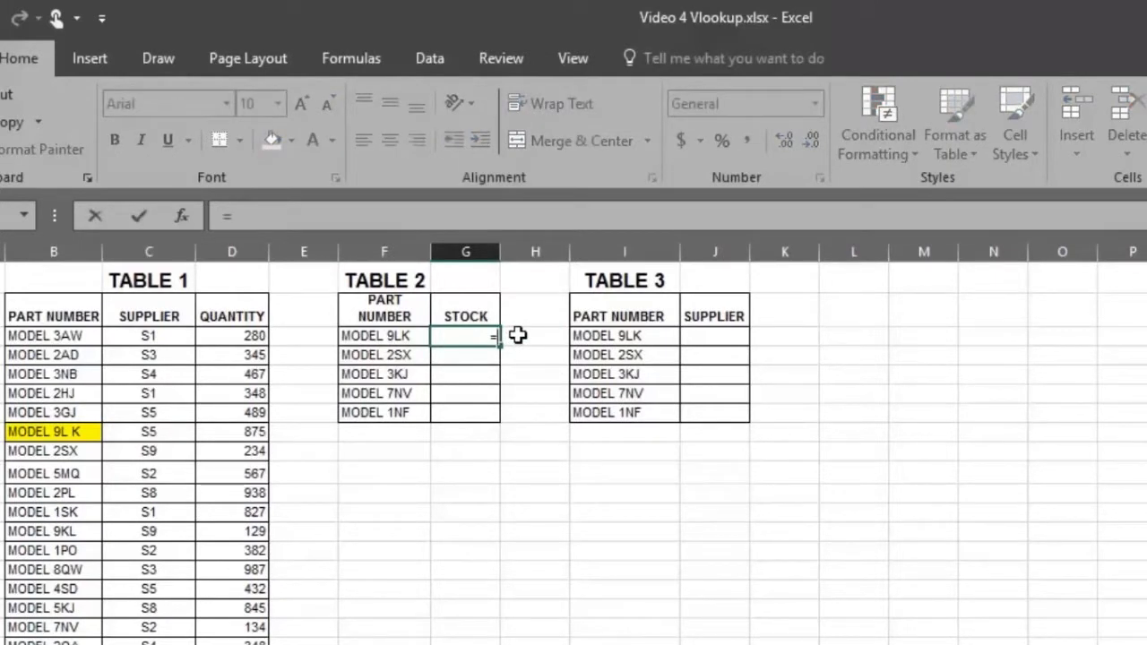
pyautogui.write('vlookup')
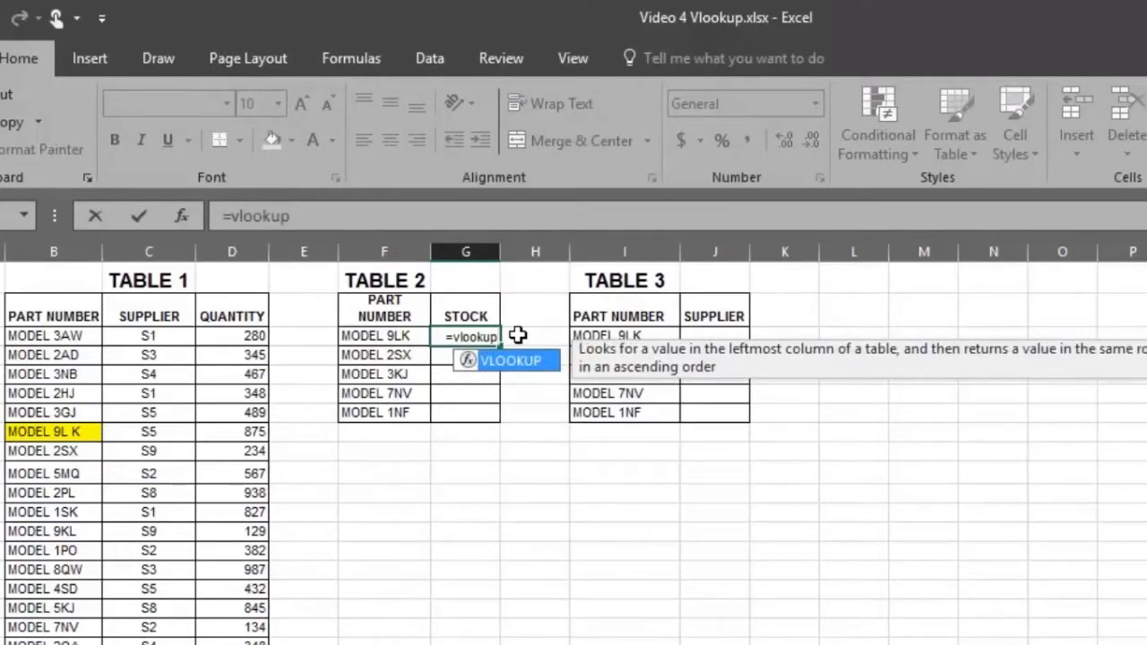
pyautogui.write('(')
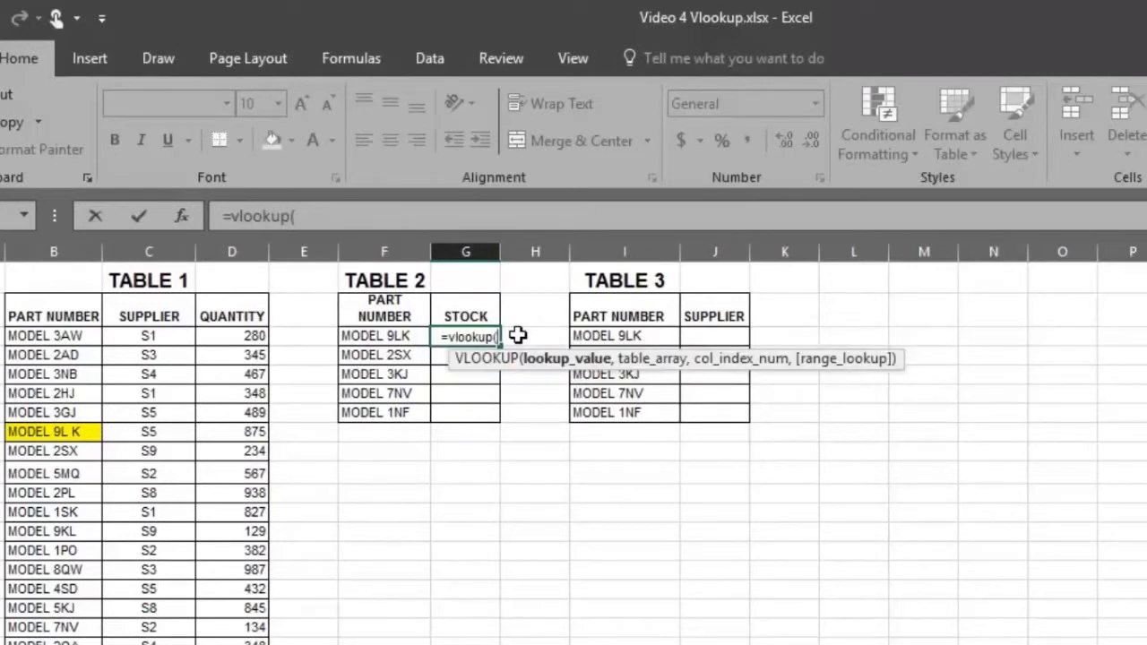
pyautogui.click(384, 335)
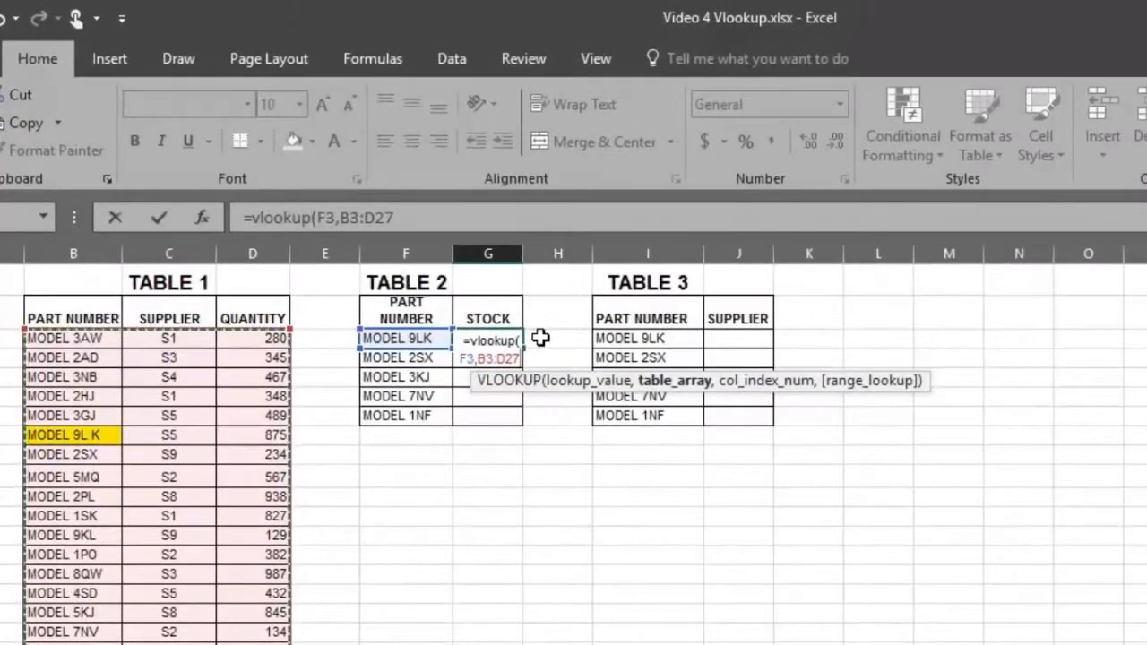
# - Finish the formula with column index 3 and exact match 0, returning stock 2 for MODEL 9LK
pyautogui.write(',')
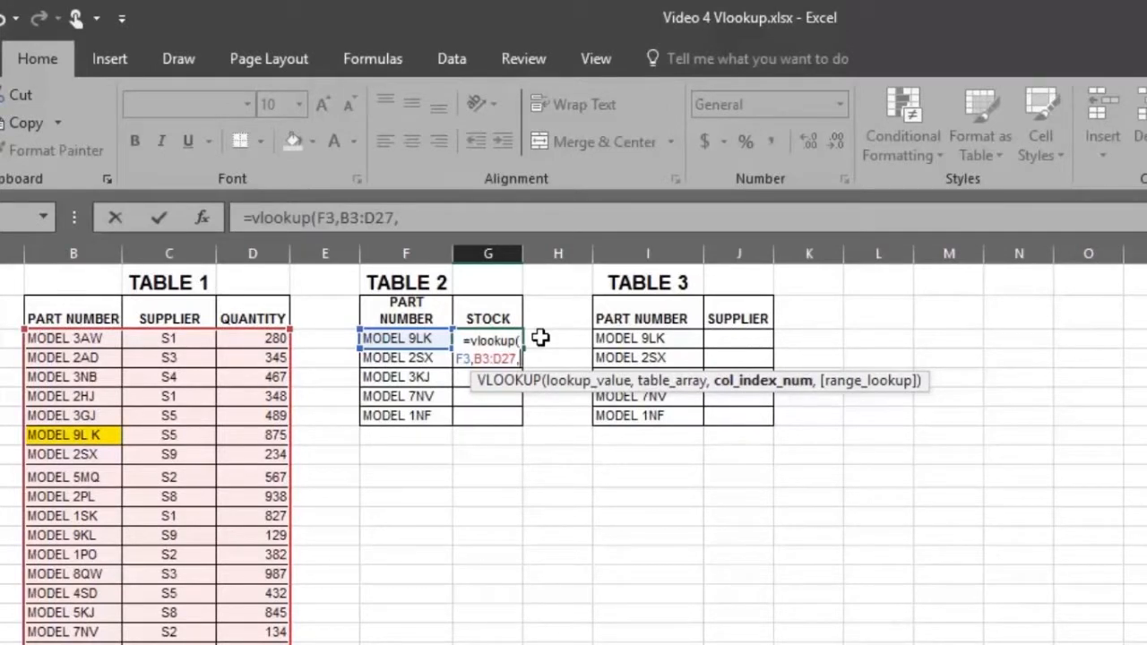
pyautogui.write('3')
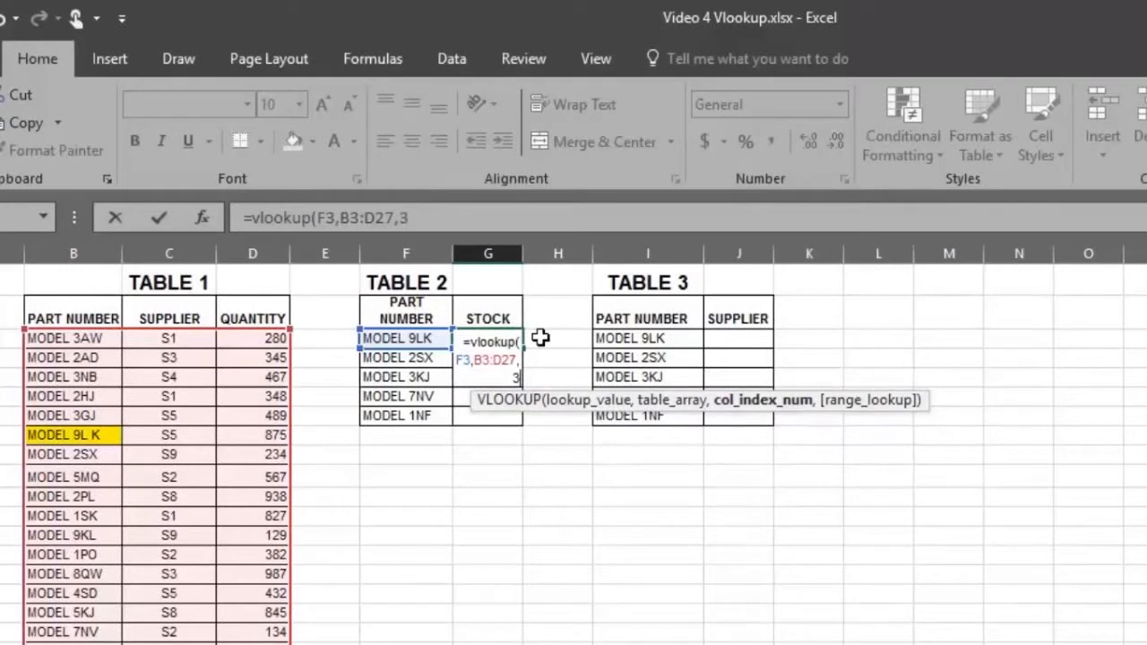
pyautogui.write(',')
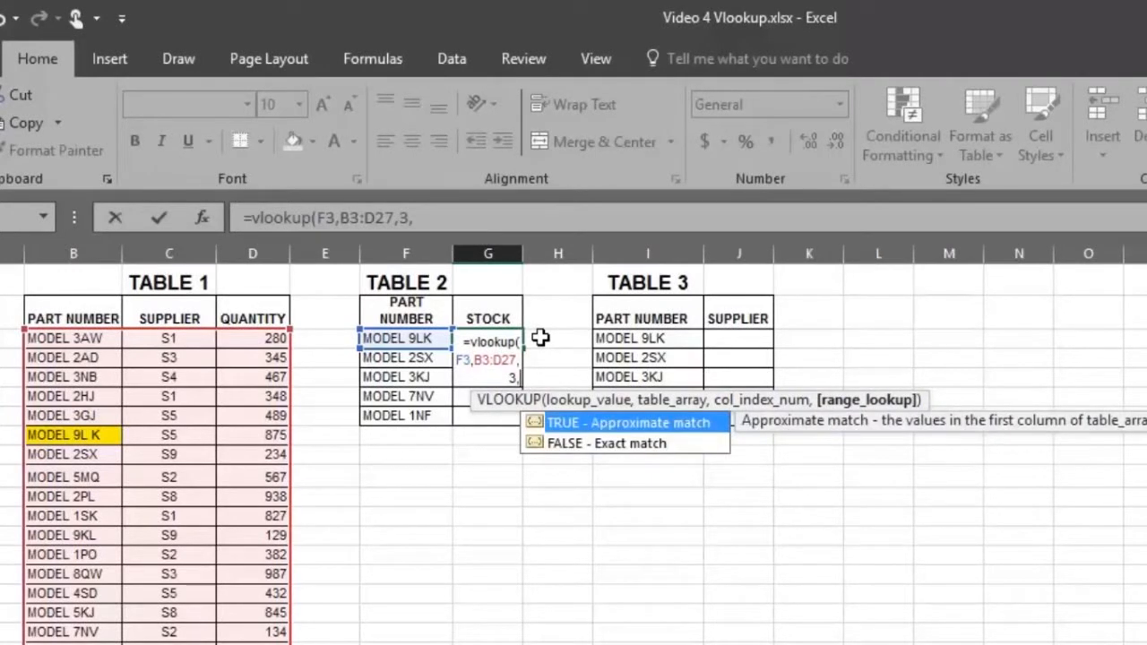
pyautogui.write('0')
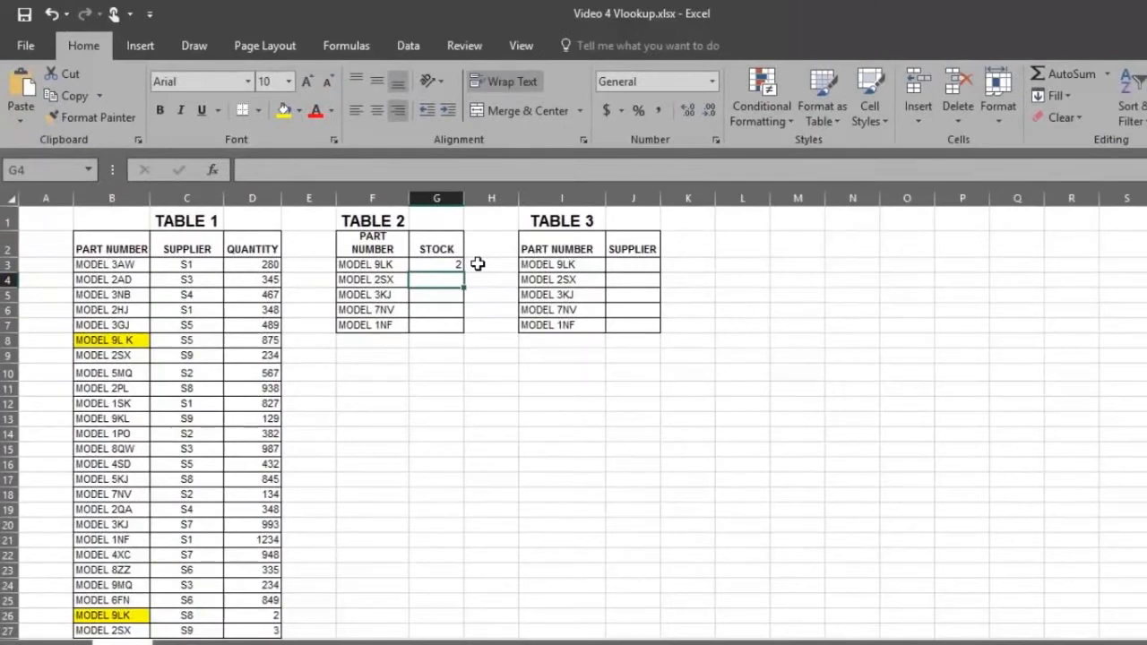
pyautogui.click(438, 263)
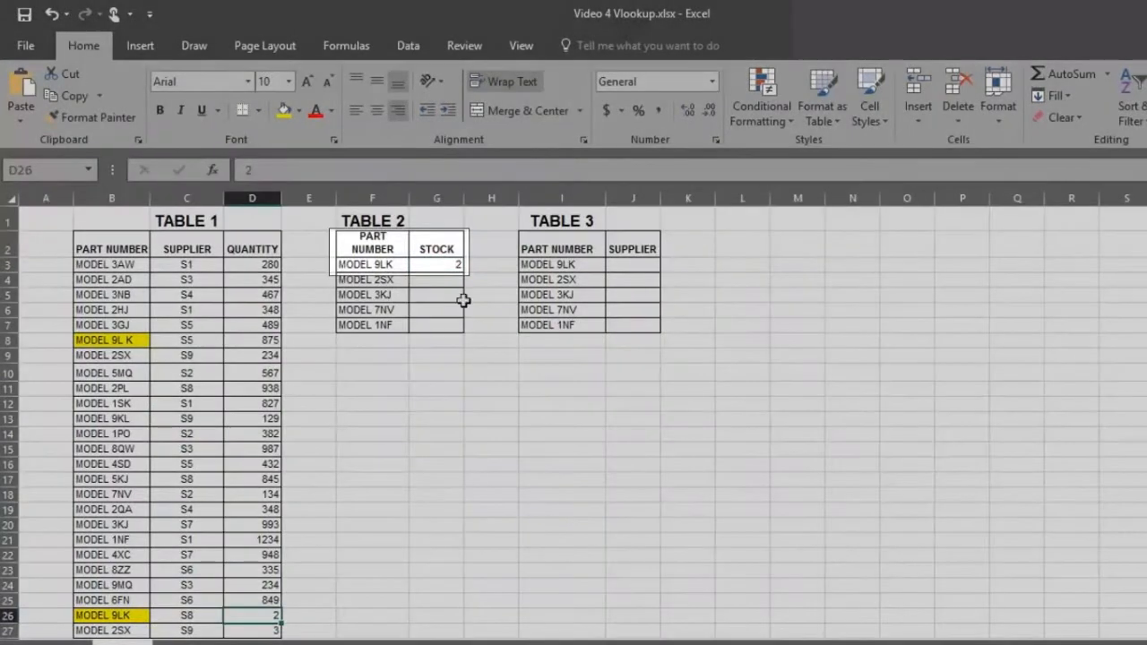
pyautogui.click(438, 263)
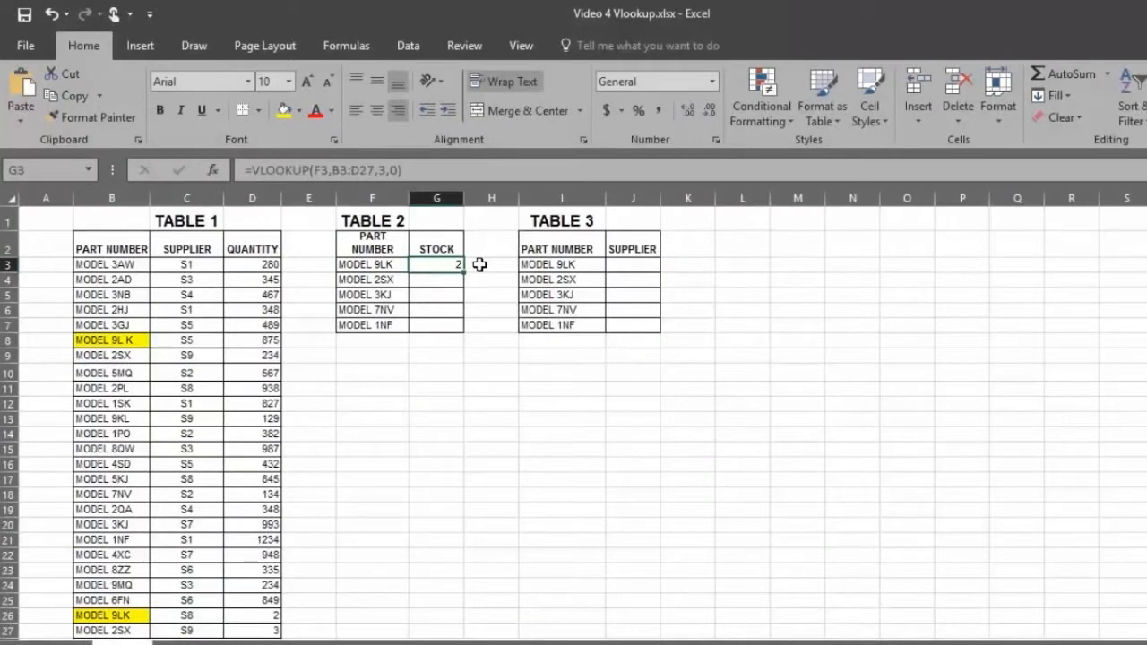
pyautogui.moveTo(473, 273)
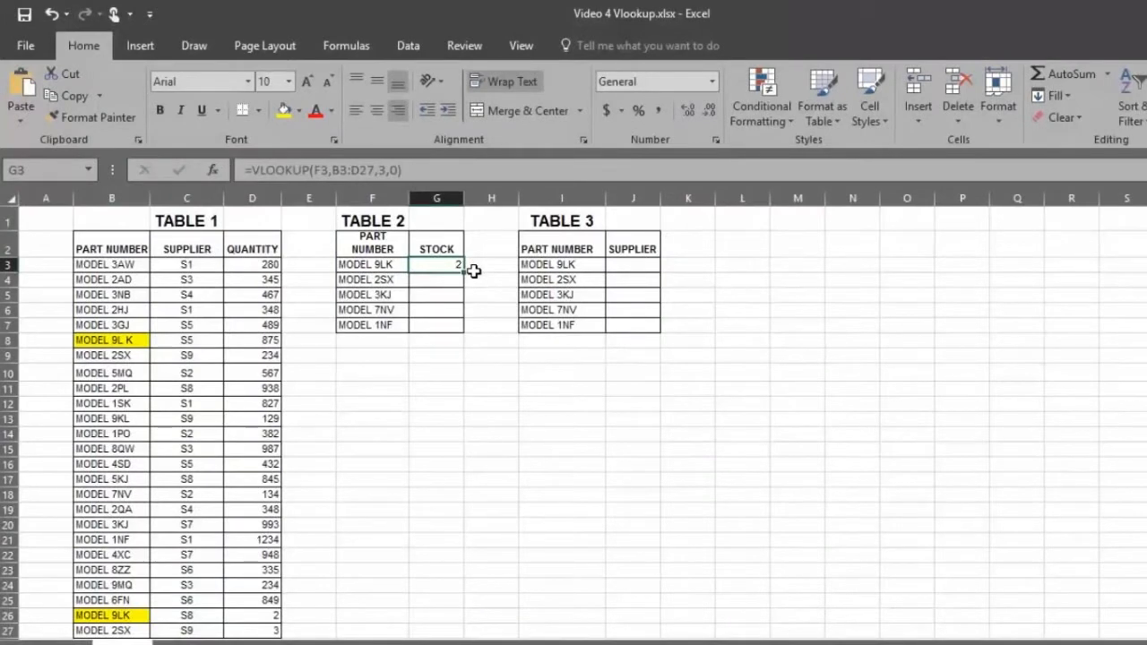
# - Copy the stock VLOOKUP down G3:G7 so the five parts show 2, 234, 993, 134 and 1234
pyautogui.moveTo(437, 265); pyautogui.dragTo(438, 337)
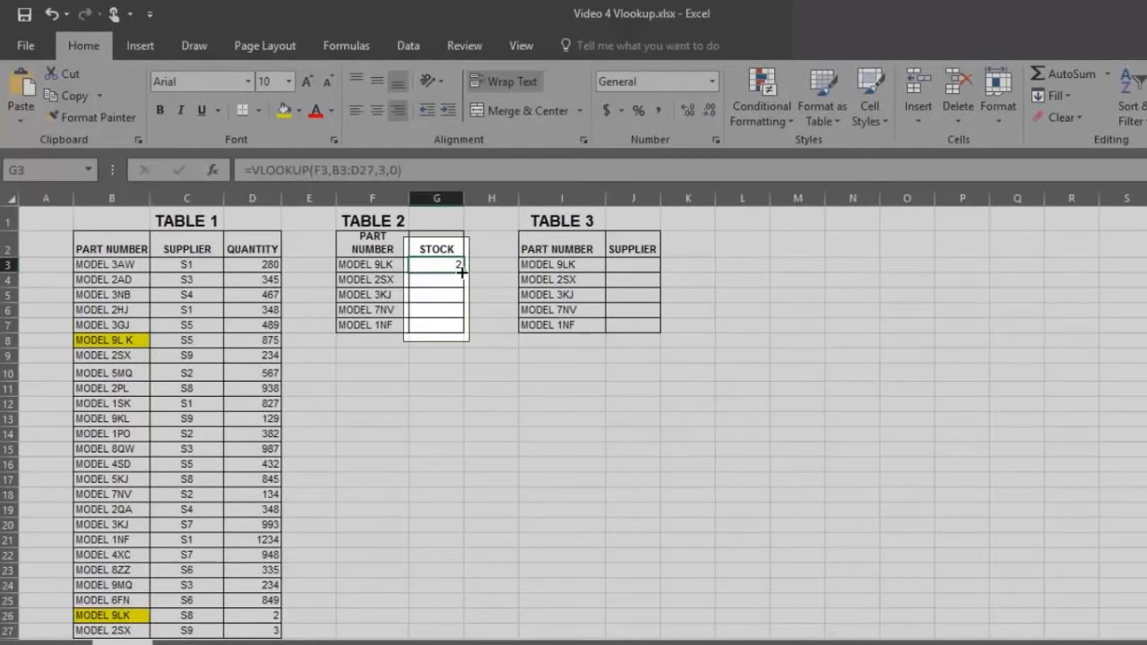
pyautogui.moveTo(462, 270); pyautogui.dragTo(462, 334)
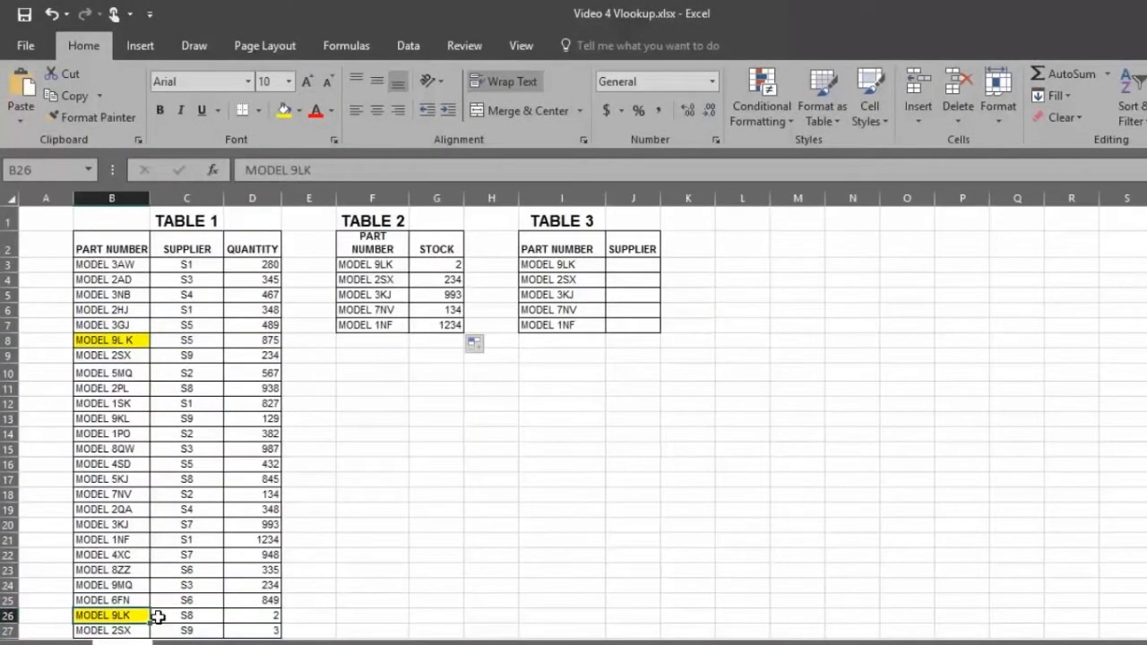
pyautogui.click(373, 265)
pyautogui.write('=')
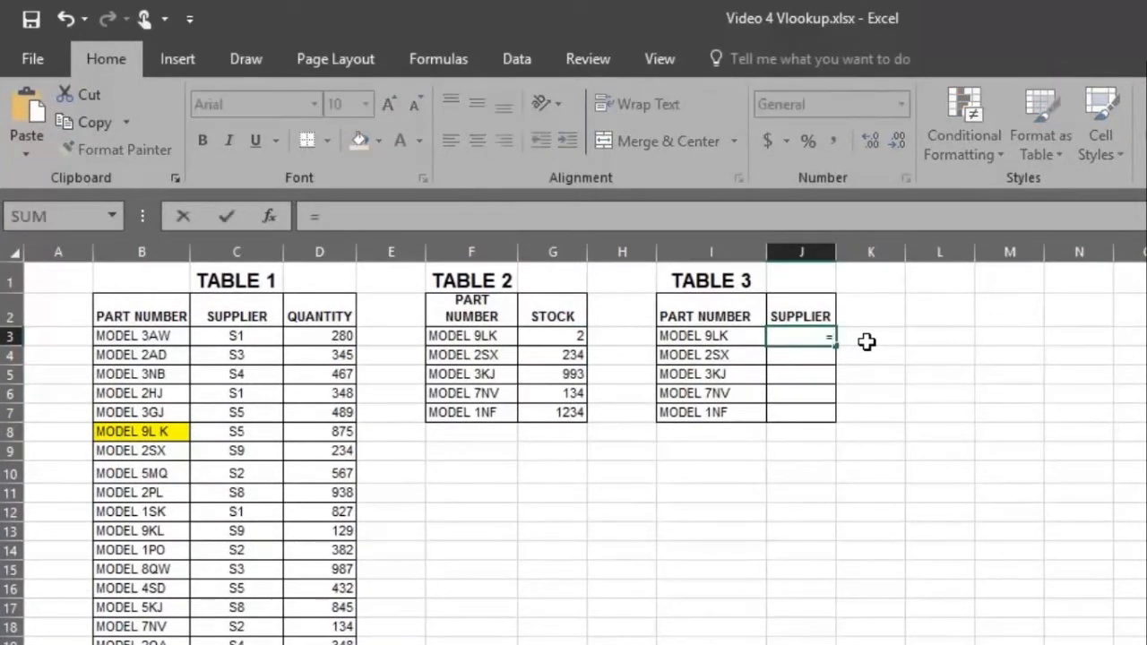
# - Start vlookup( in J3 with MODEL 9LK (I3) as lookup value and Table 1's B3:D27 as range
pyautogui.write('vlookup')
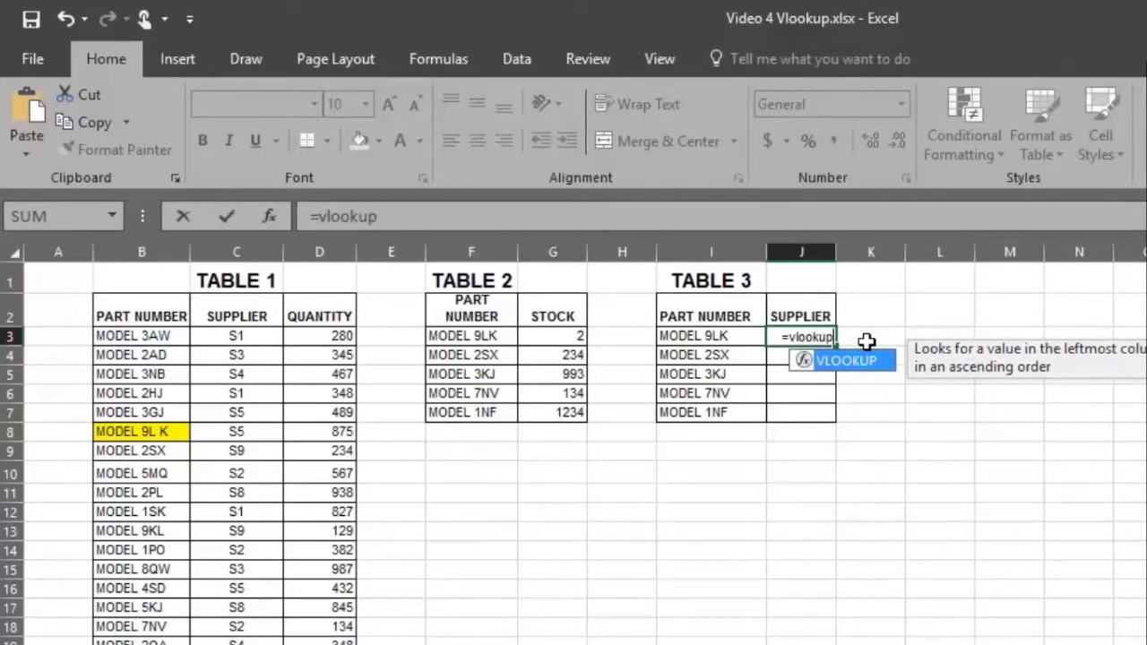
pyautogui.write('(')
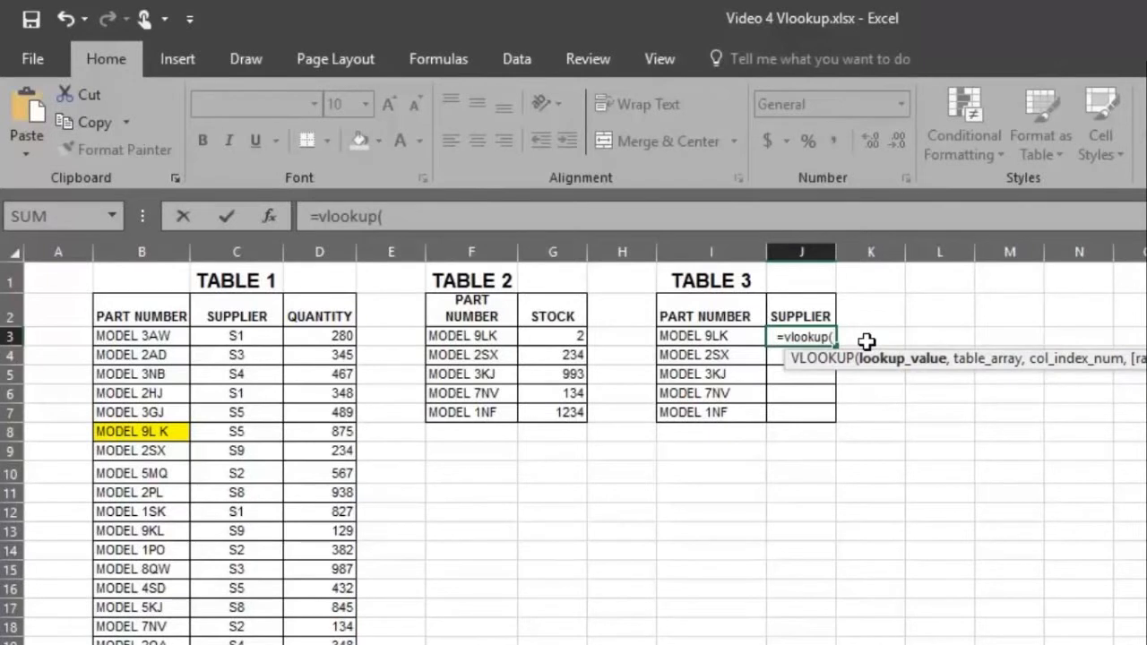
pyautogui.moveTo(889, 328)
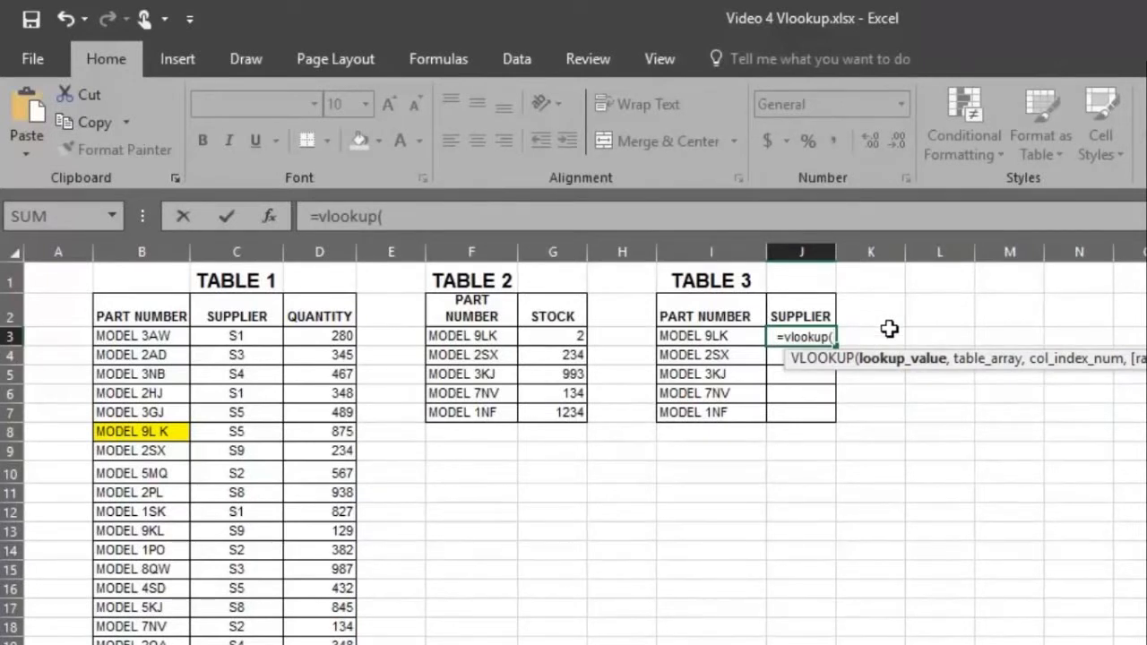
pyautogui.click(709, 337)
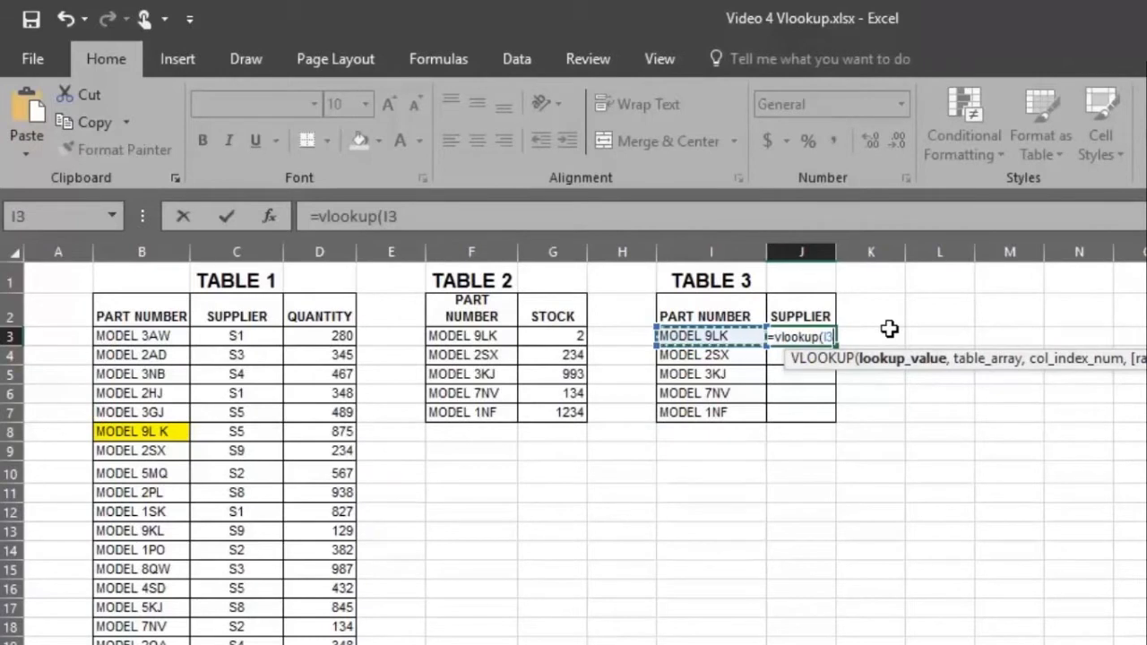
pyautogui.write(',')
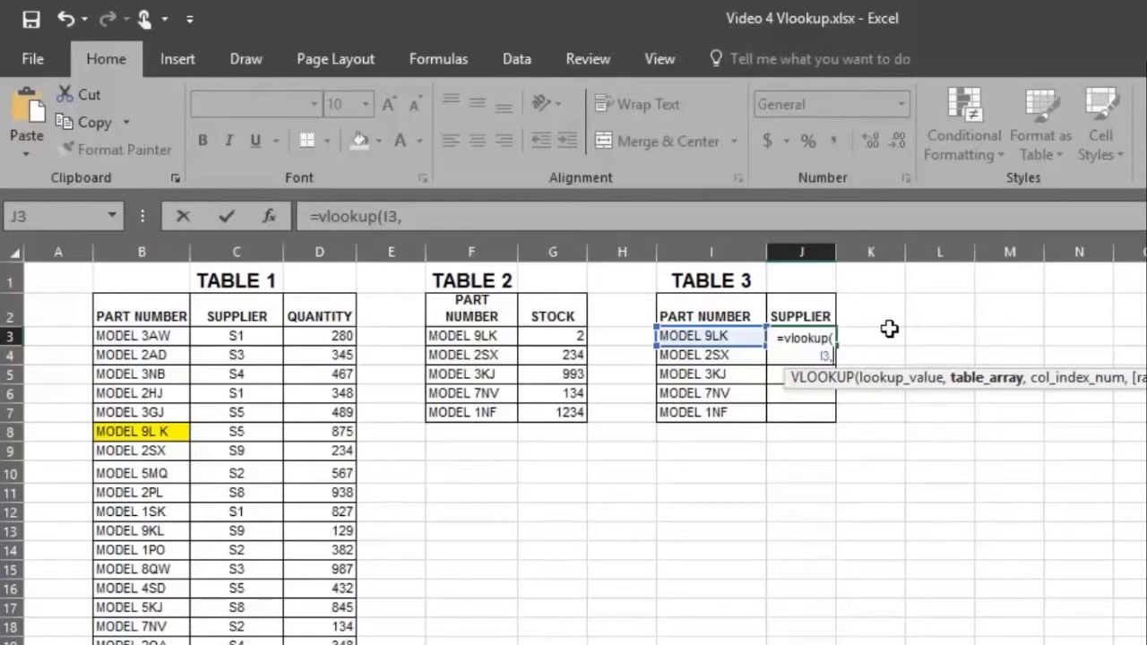
pyautogui.click(622, 337)
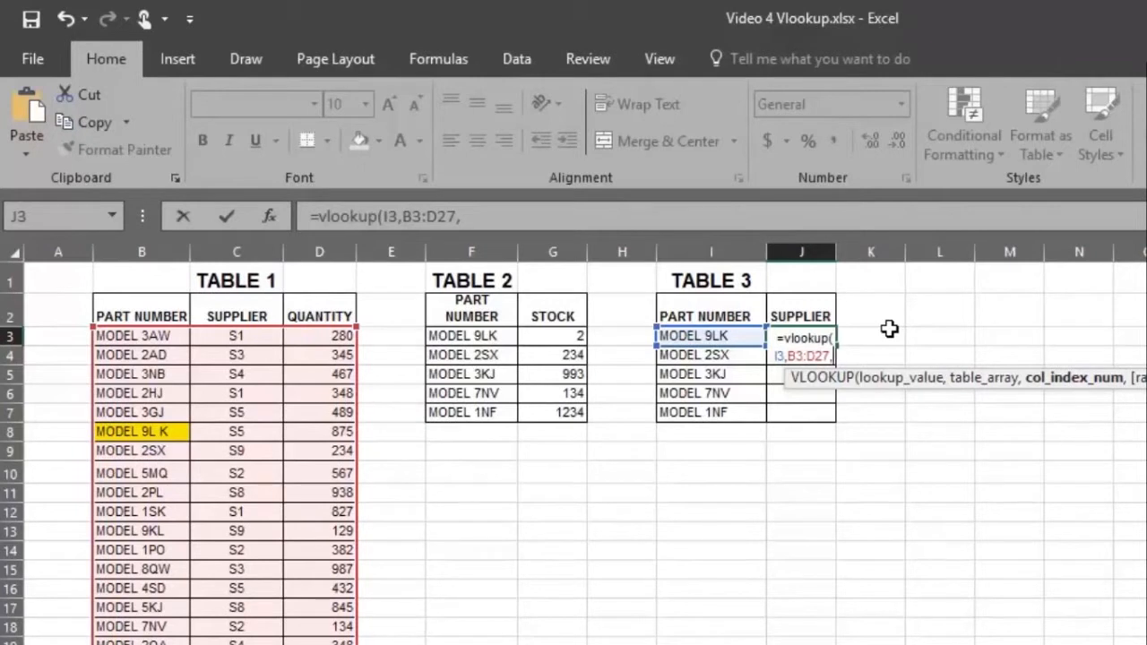
# - Finish the formula with column index 2 and exact match 0, returning supplier S8 for MODEL 9LK
pyautogui.write(',2')
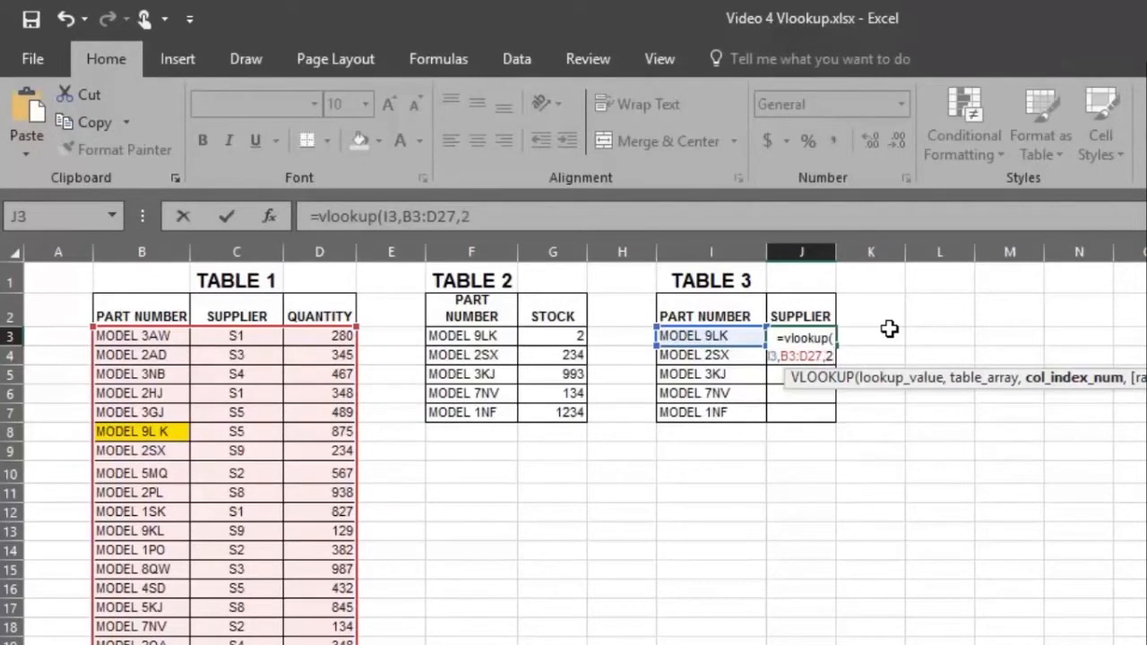
pyautogui.write(',')
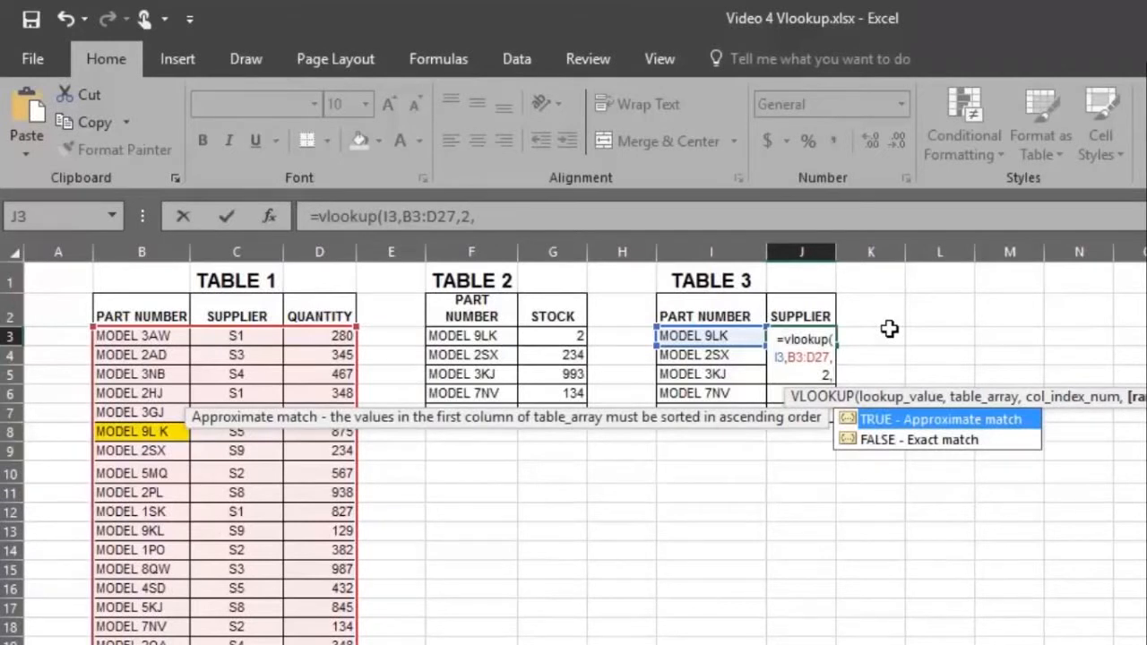
pyautogui.write('0)')
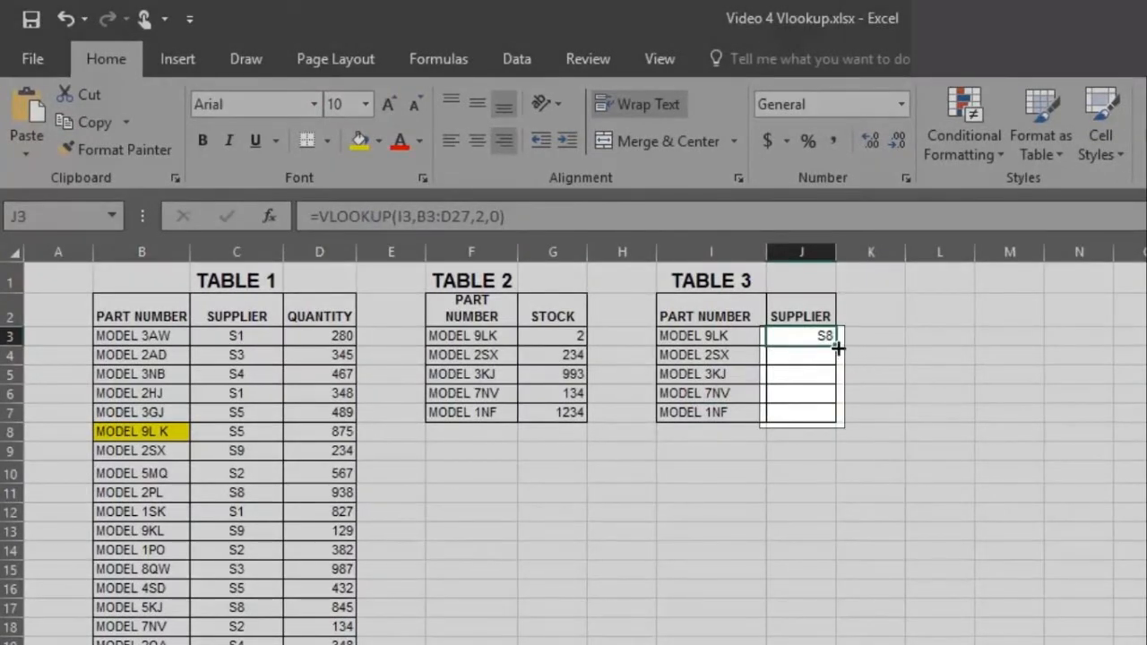
# - Copy the supplier VLOOKUP down J3:J7 so the five parts show S8, S9, S7, S2 and S1
pyautogui.moveTo(833, 347); pyautogui.dragTo(833, 421)
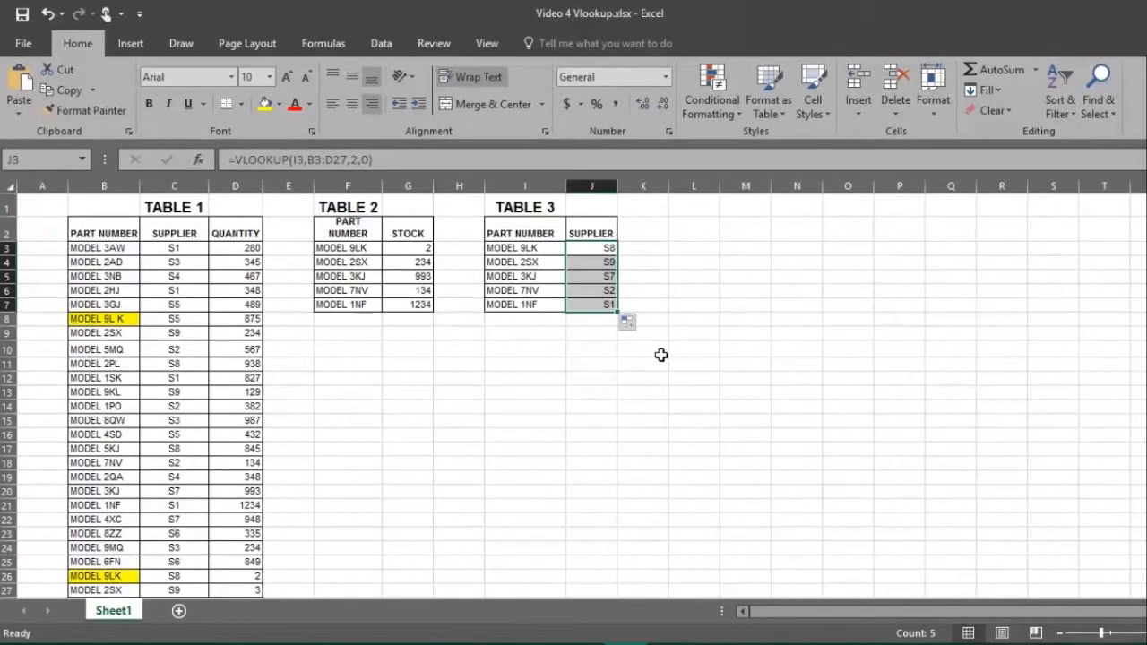
pyautogui.moveTo(667, 387)
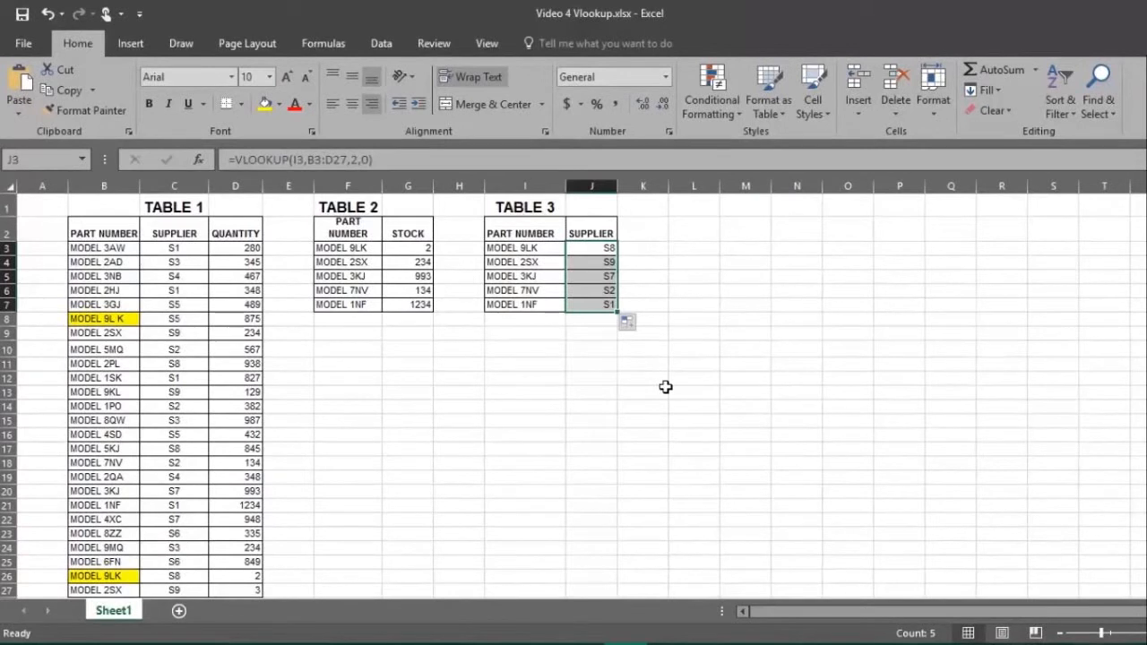